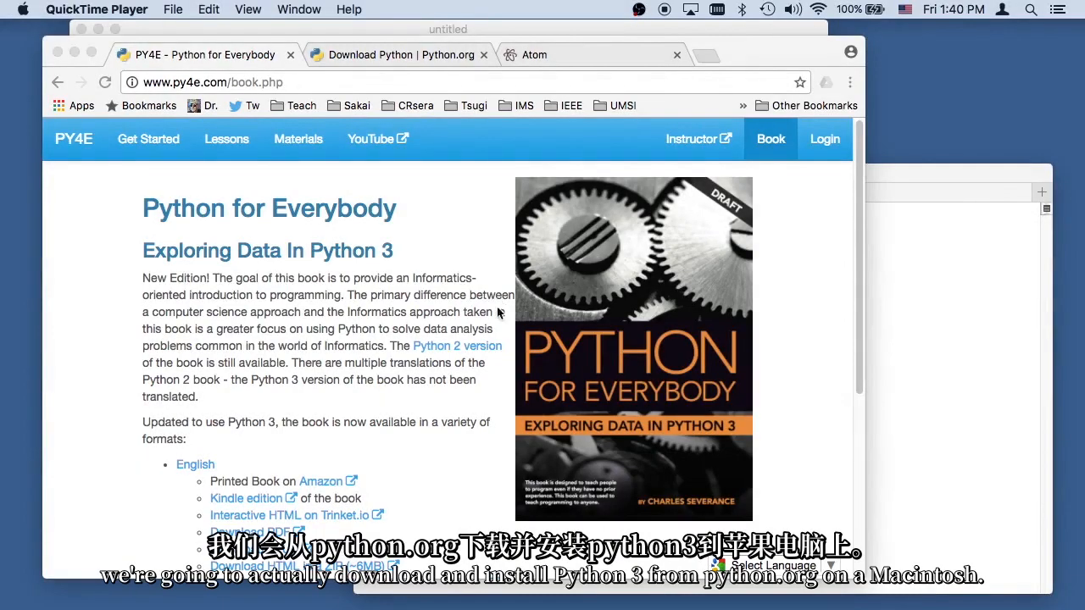
Bring up the python.org downloads page in Chrome
{"action": "left_click", "coordinate": [398, 55]}
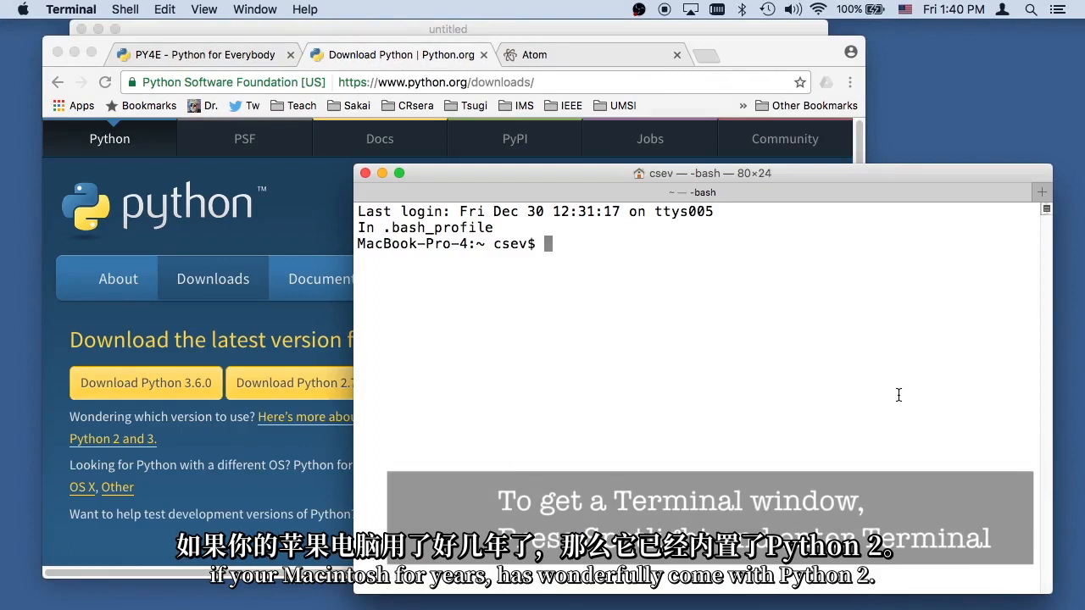
Run python --version in Terminal, which reports the built-in Python 2.7.10
{"action": "type", "text": "python --"}
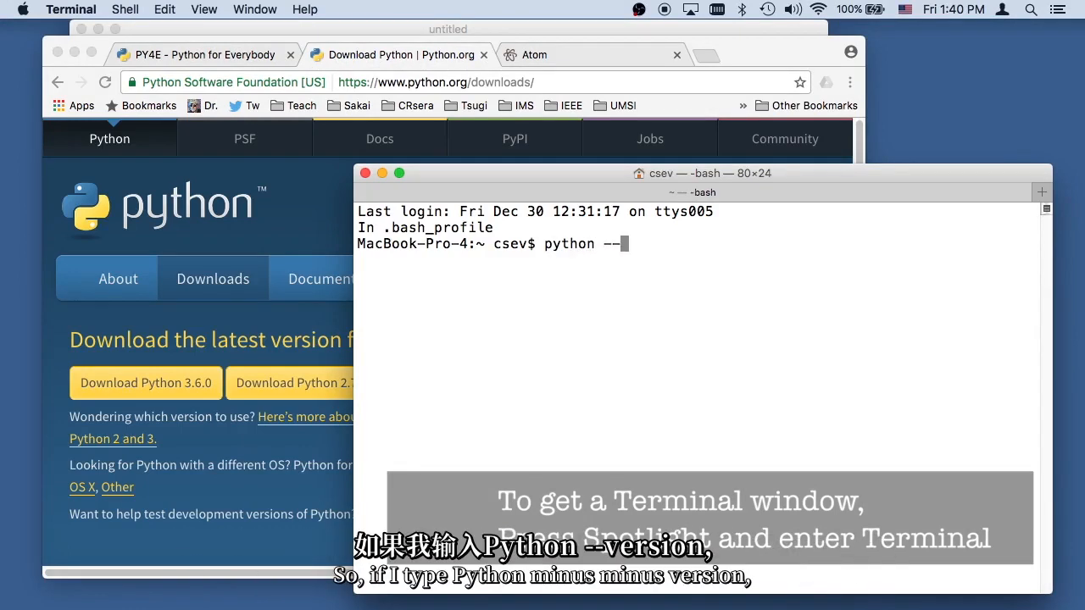
{"action": "type", "text": "vers"}
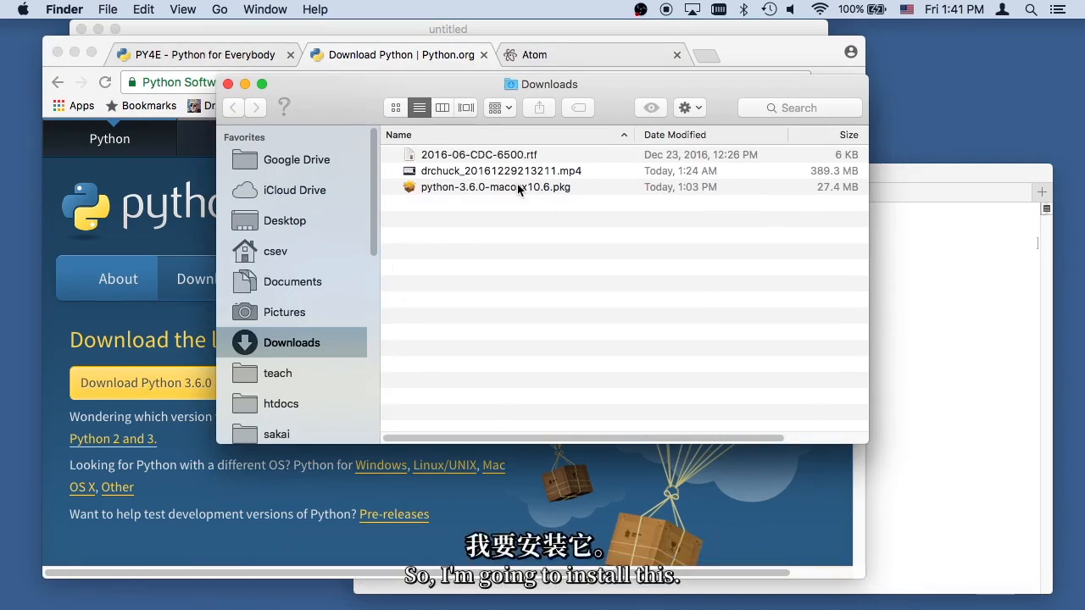
Launch the Python 3.6.0 .pkg installer, pass the intro and read me, and agree to the license
{"action": "double_click", "coordinate": [495, 187]}
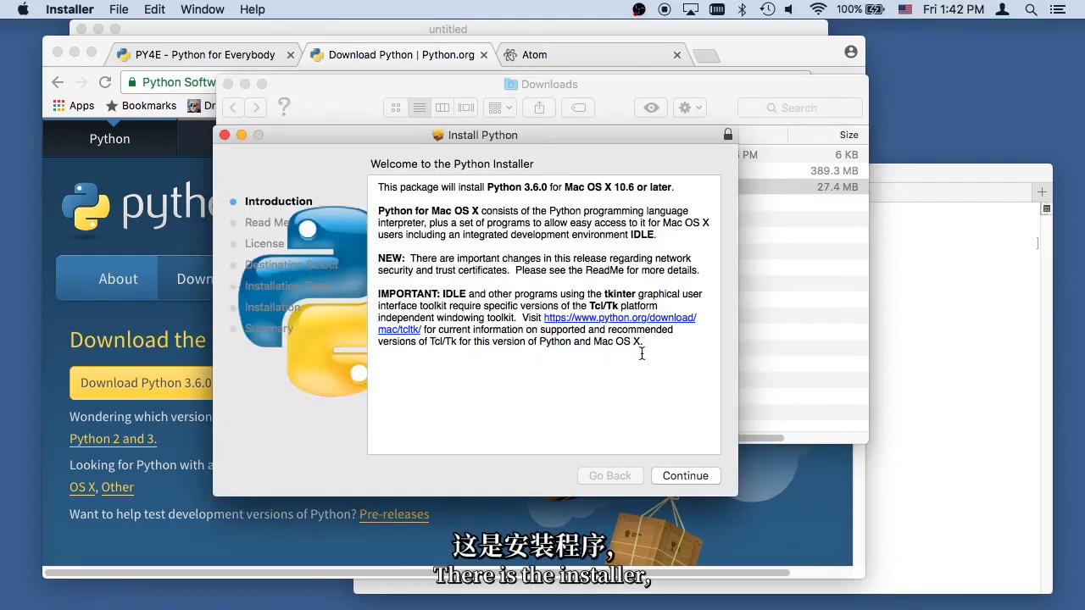
{"action": "left_click", "coordinate": [685, 475]}
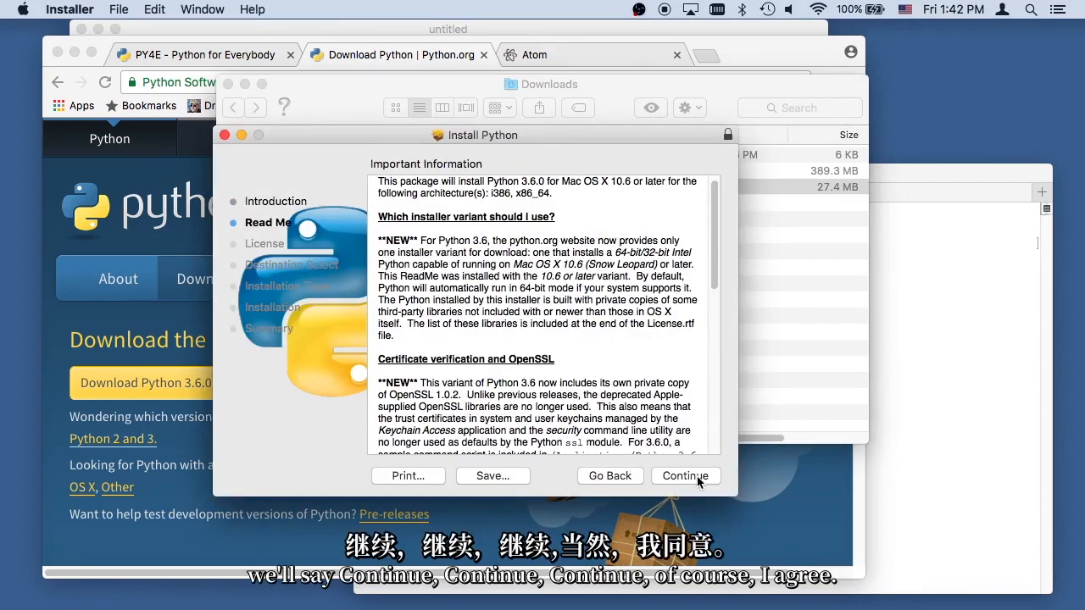
{"action": "left_click", "coordinate": [685, 476]}
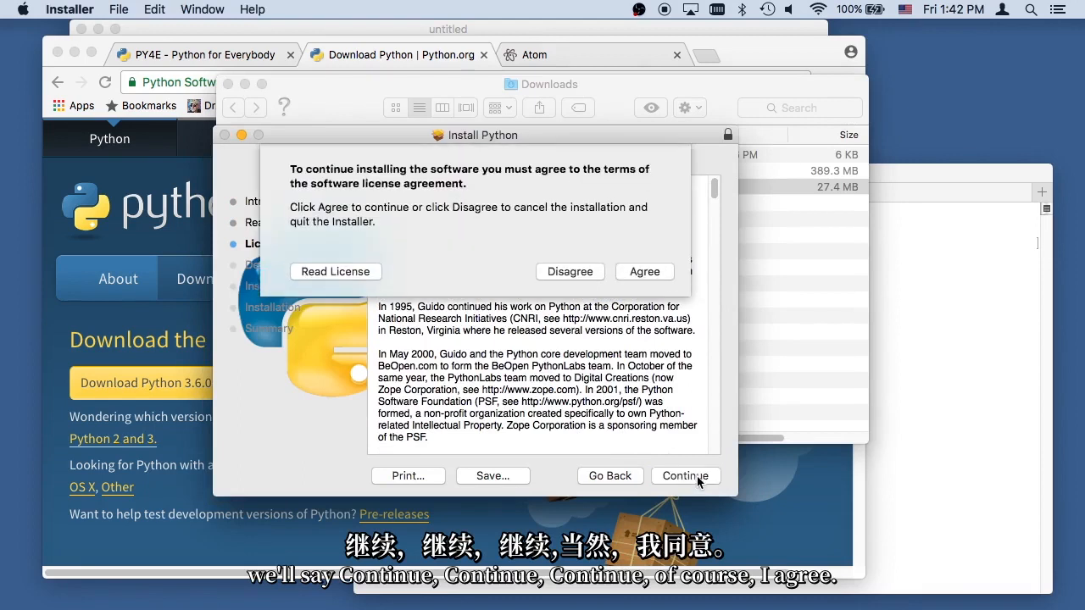
{"action": "left_click", "coordinate": [644, 272]}
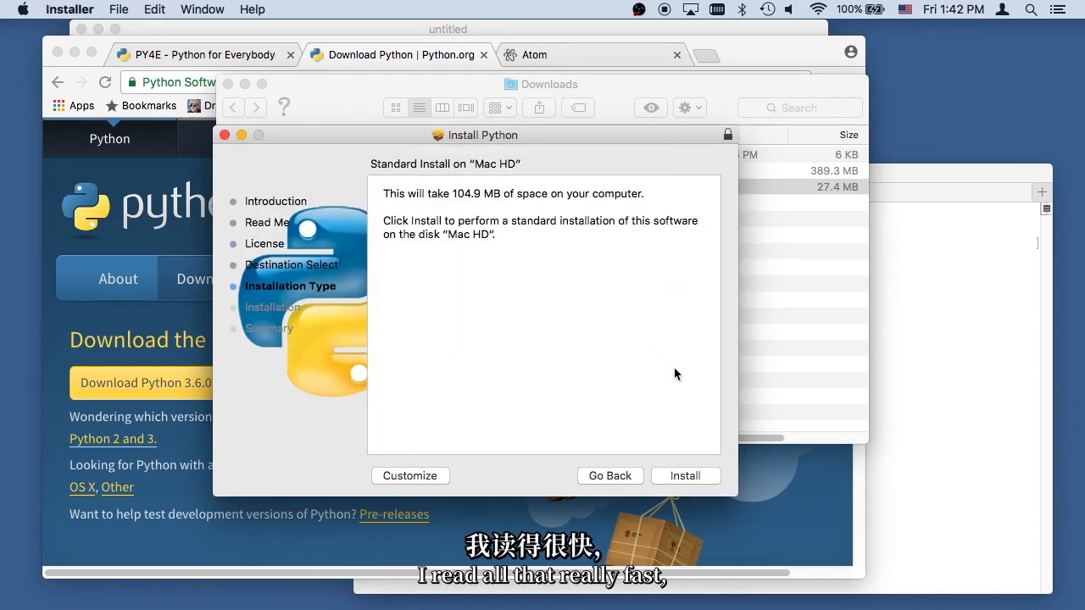
Install Python 3.6.0 with the account password and close the finished installer
{"action": "left_click", "coordinate": [685, 475]}
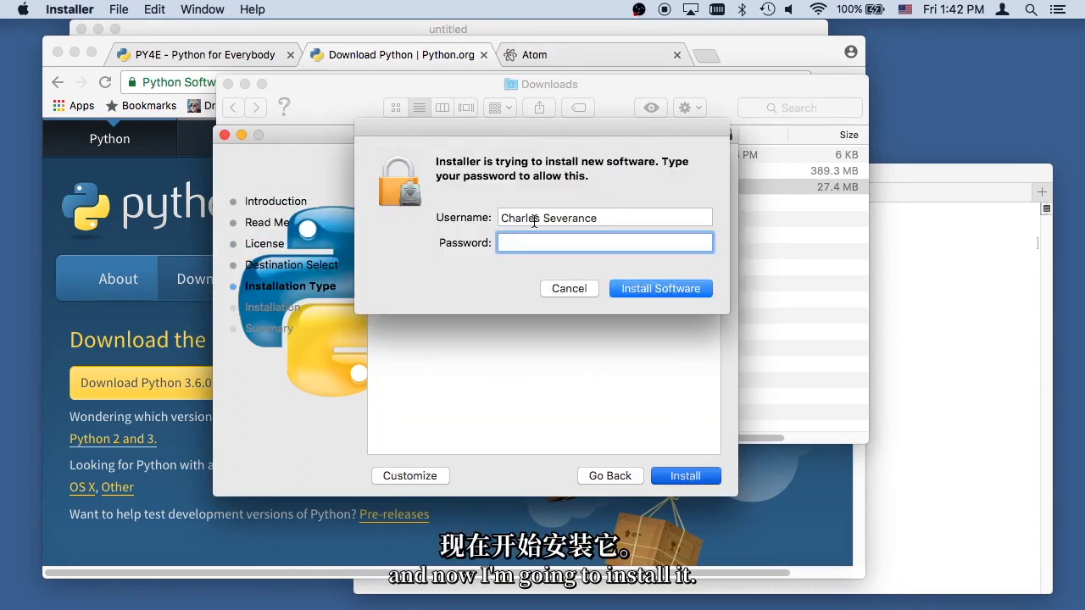
{"action": "left_click", "coordinate": [661, 289]}
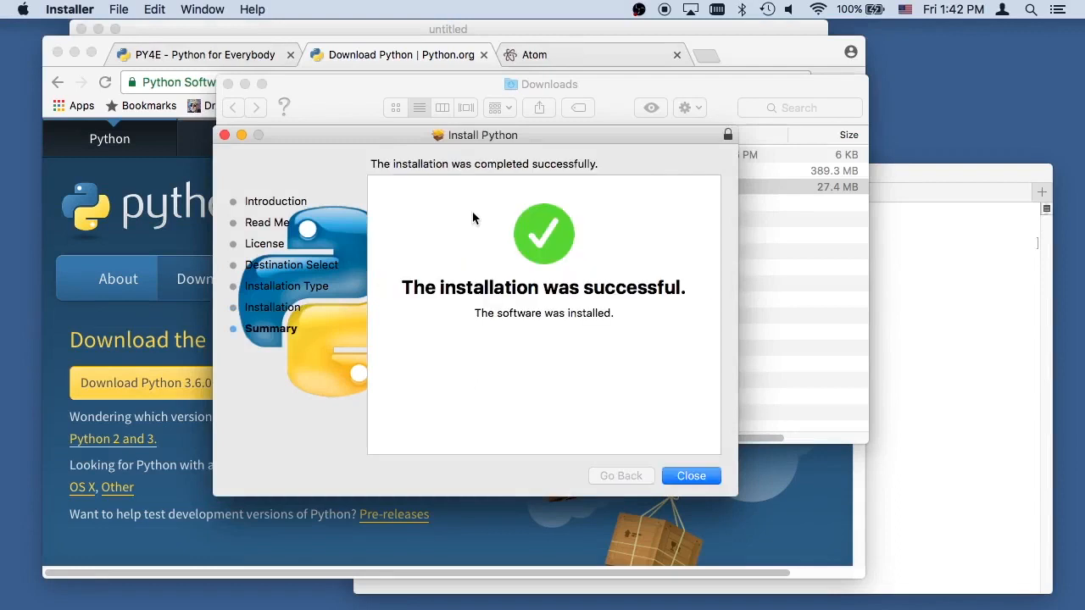
{"action": "left_click", "coordinate": [692, 475]}
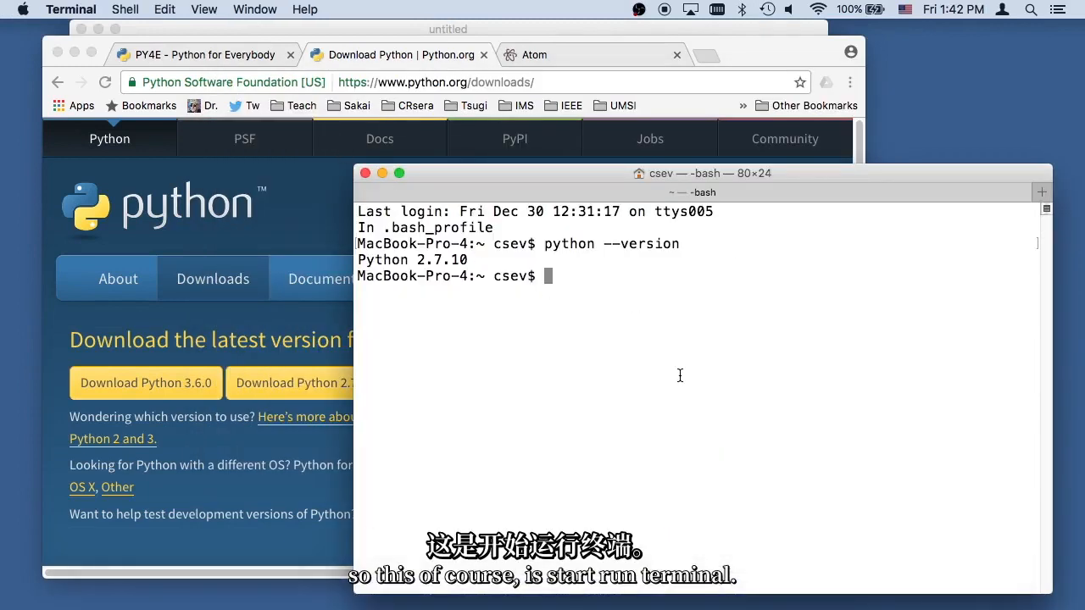
Check that python still reports 2.7.10 and python3 reports the new 3.6.0
{"action": "type", "text": "python"}
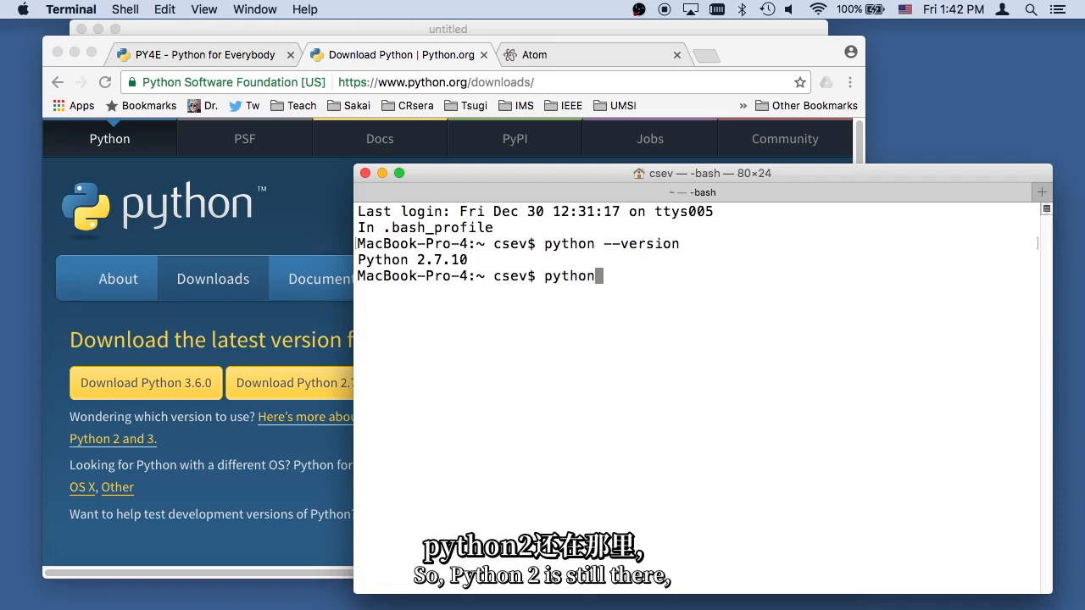
{"action": "type", "text": "--version"}
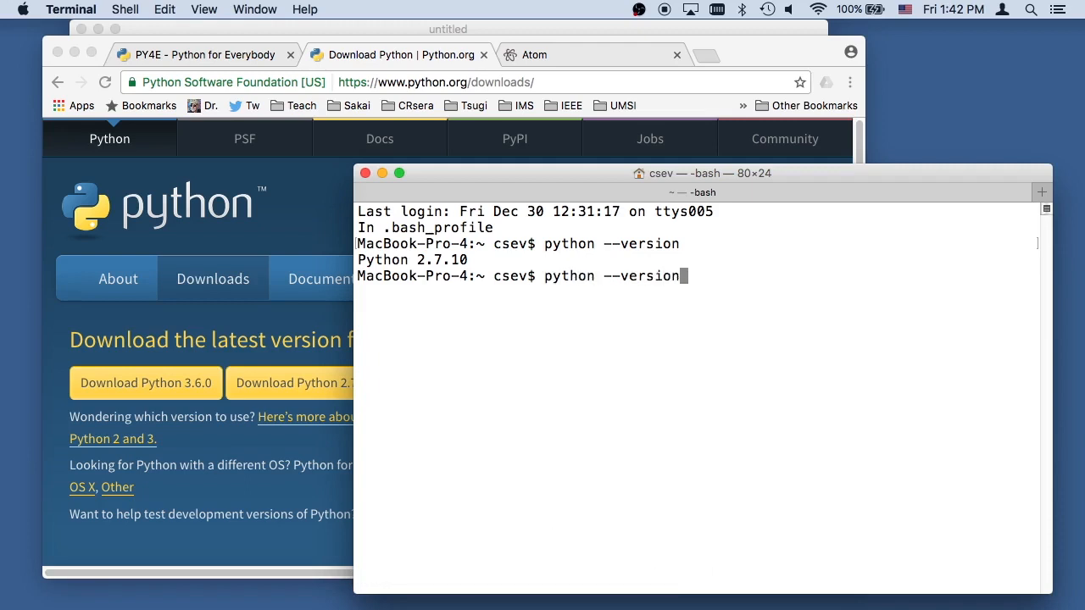
{"action": "type", "text": "python3 --version"}
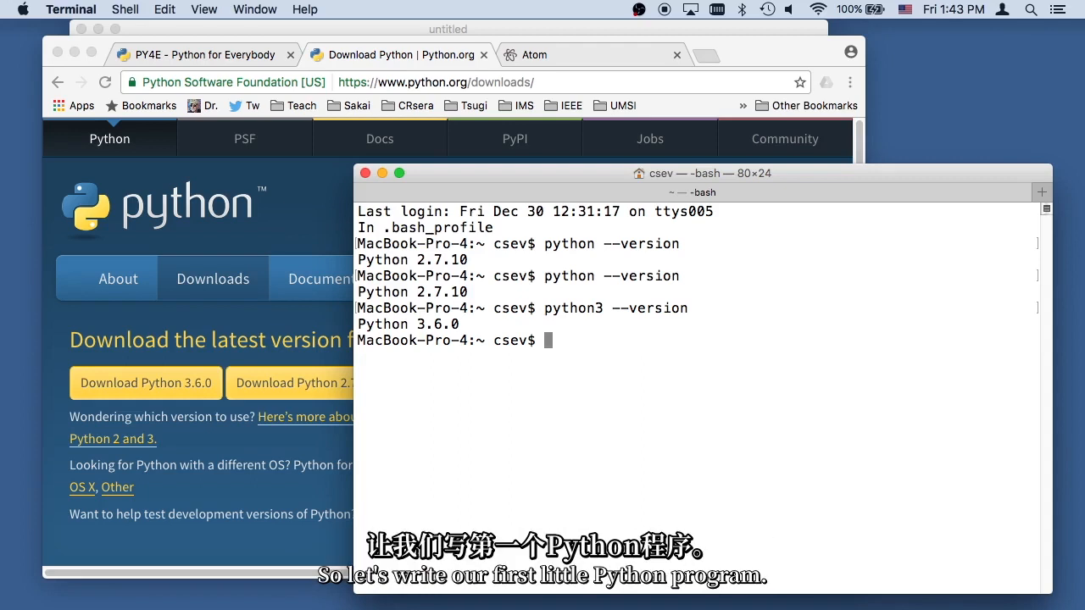
{"action": "mouse_move", "coordinate": [582, 385]}
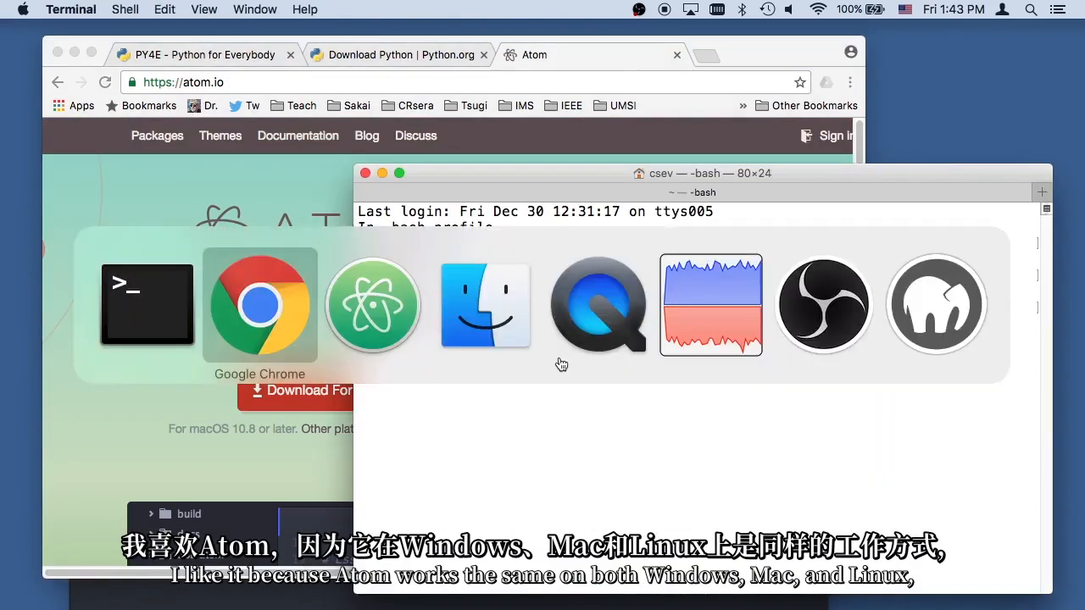
Switch from the atom.io site to the Atom editor with a new untitled file
{"action": "left_click", "coordinate": [373, 305]}
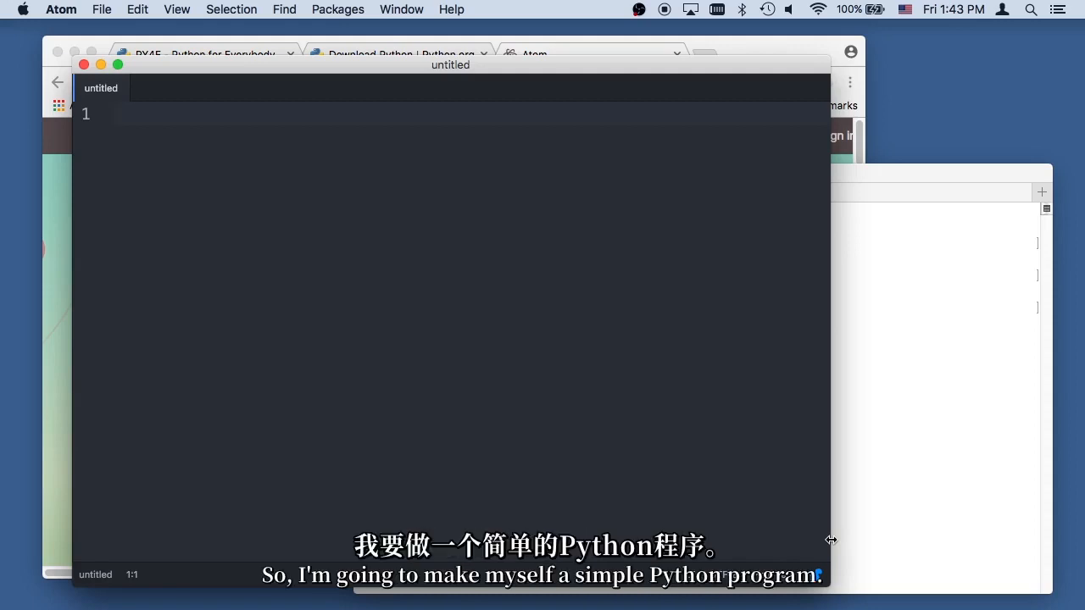
Write the one-line program print('Hello world') in the untitled Atom file
{"action": "type", "text": "print"}
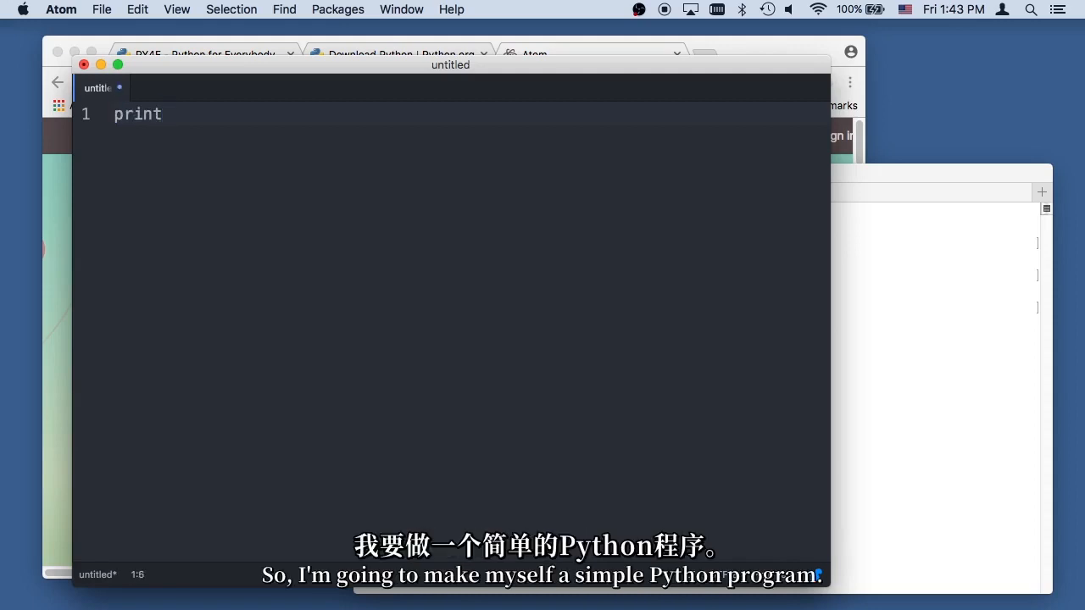
{"action": "type", "text": "()"}
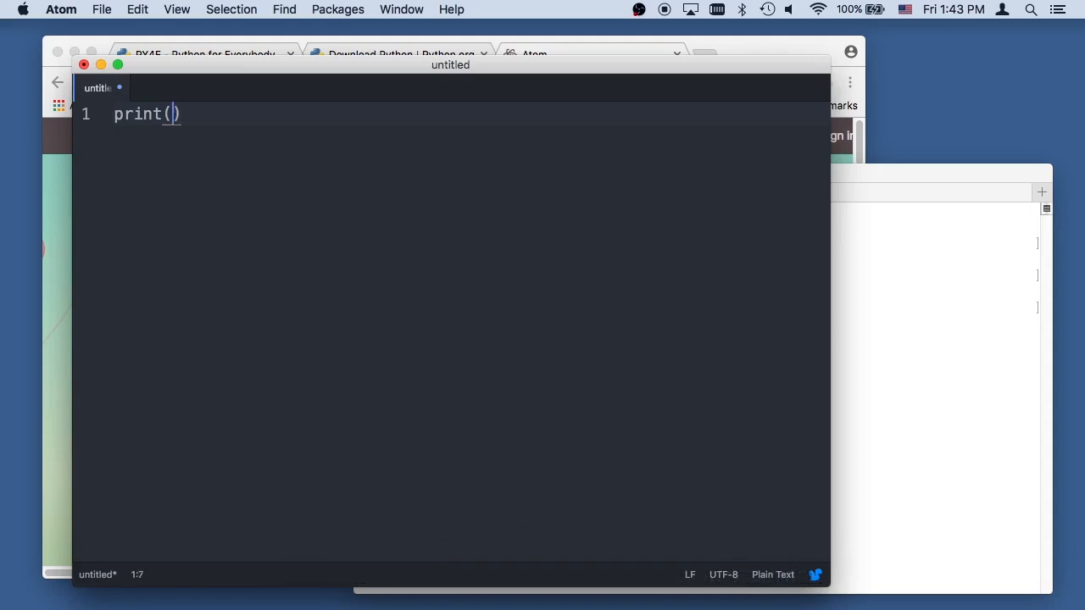
{"action": "type", "text": "'Hello work'"}
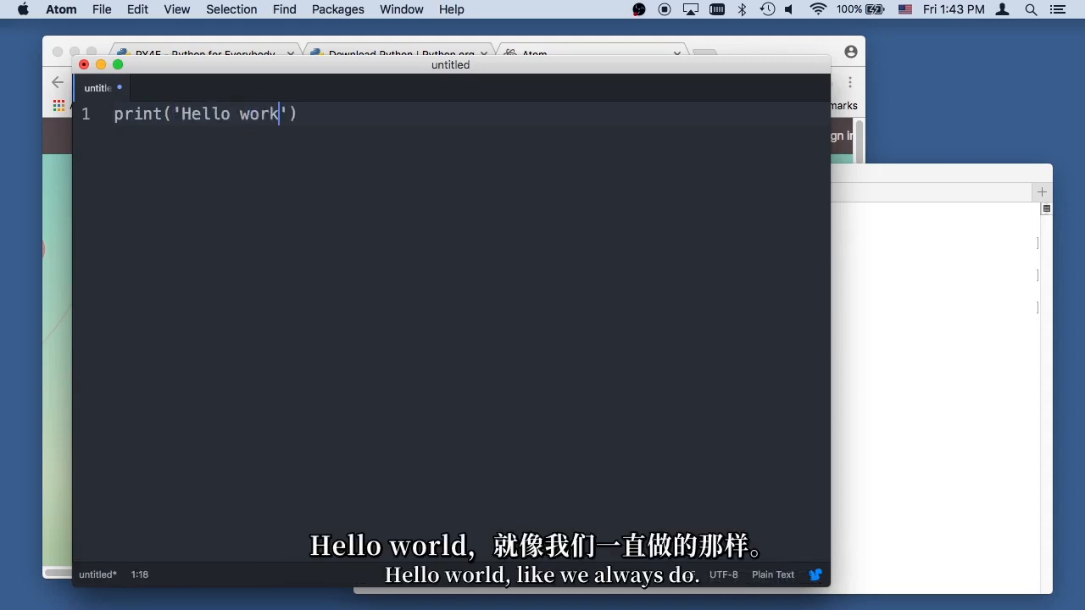
{"action": "type", "text": "ld"}
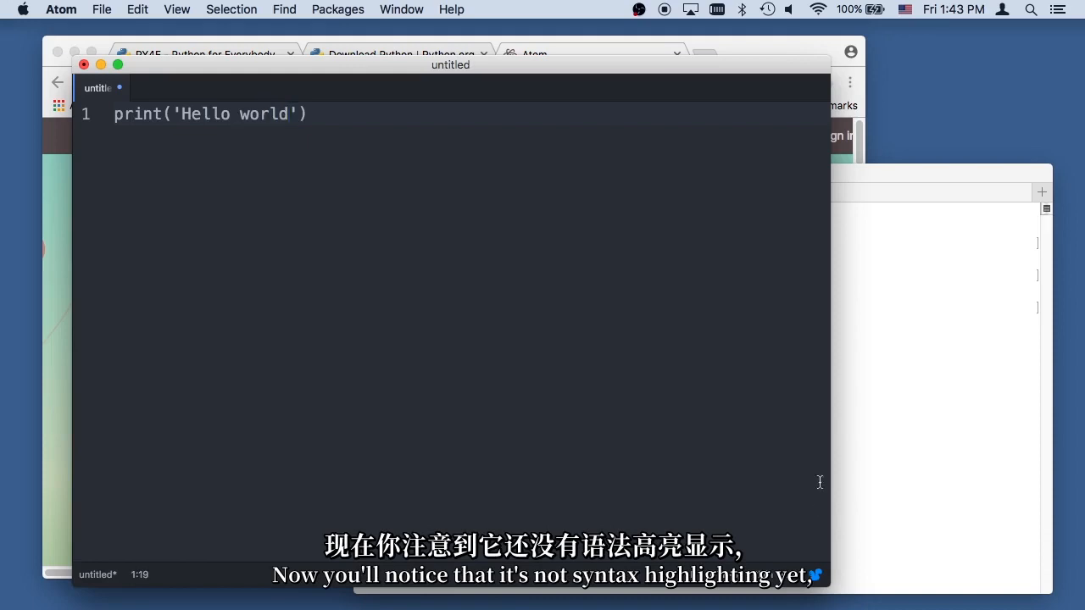
Start Save As on the Desktop and create a new folder named py4e there
{"action": "left_click", "coordinate": [100, 10]}
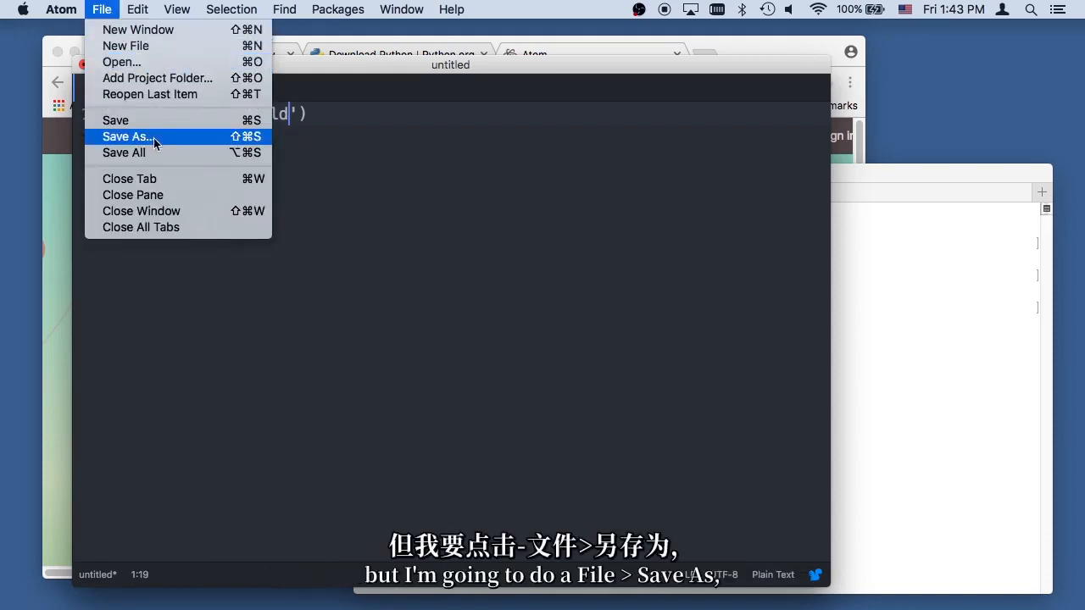
{"action": "left_click", "coordinate": [127, 135]}
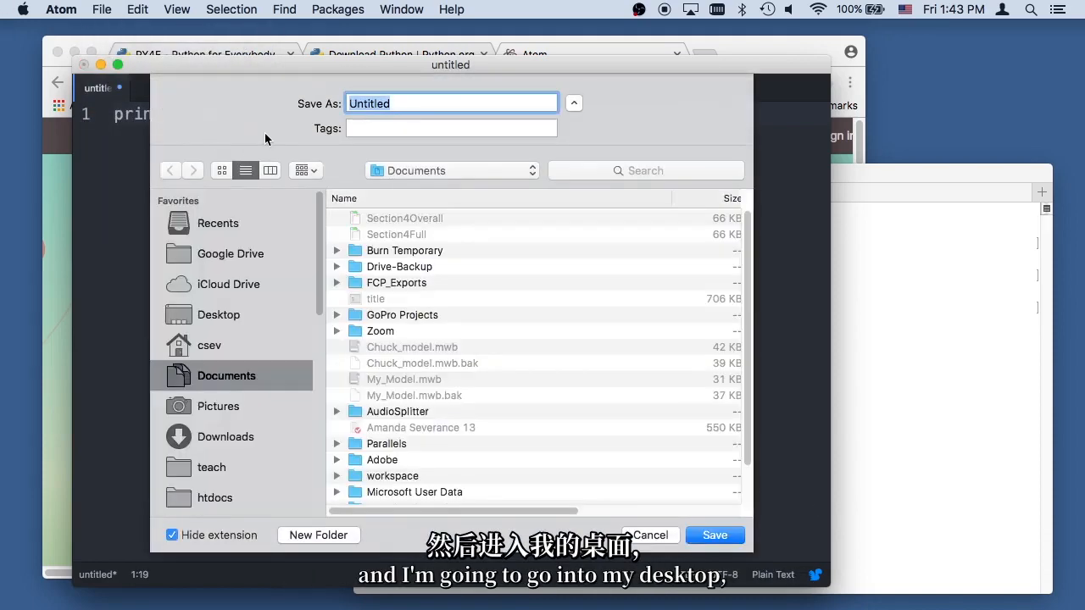
{"action": "left_click", "coordinate": [102, 10]}
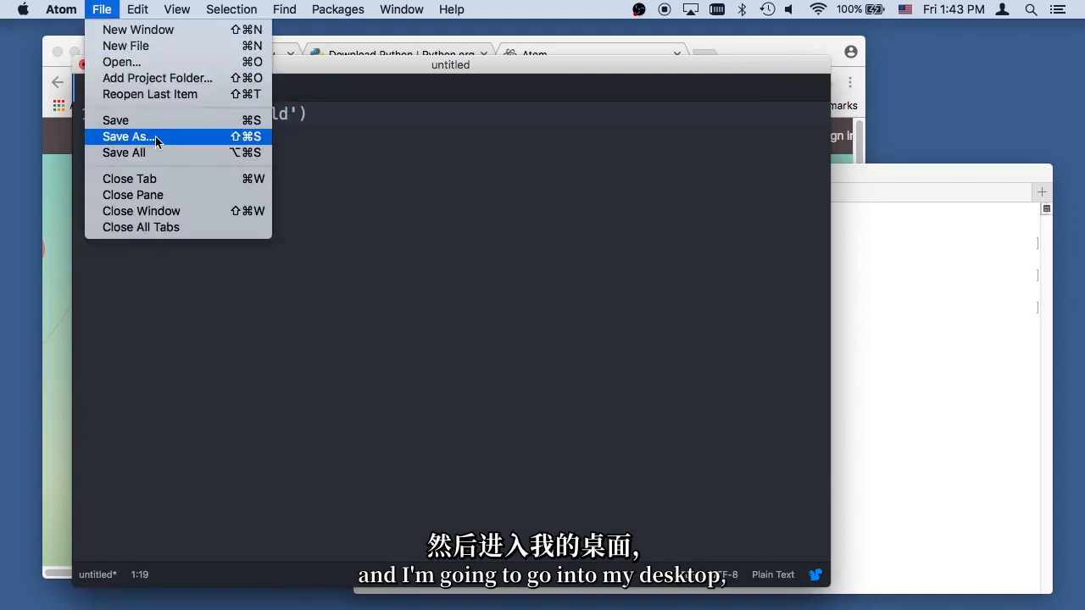
{"action": "left_click", "coordinate": [129, 135]}
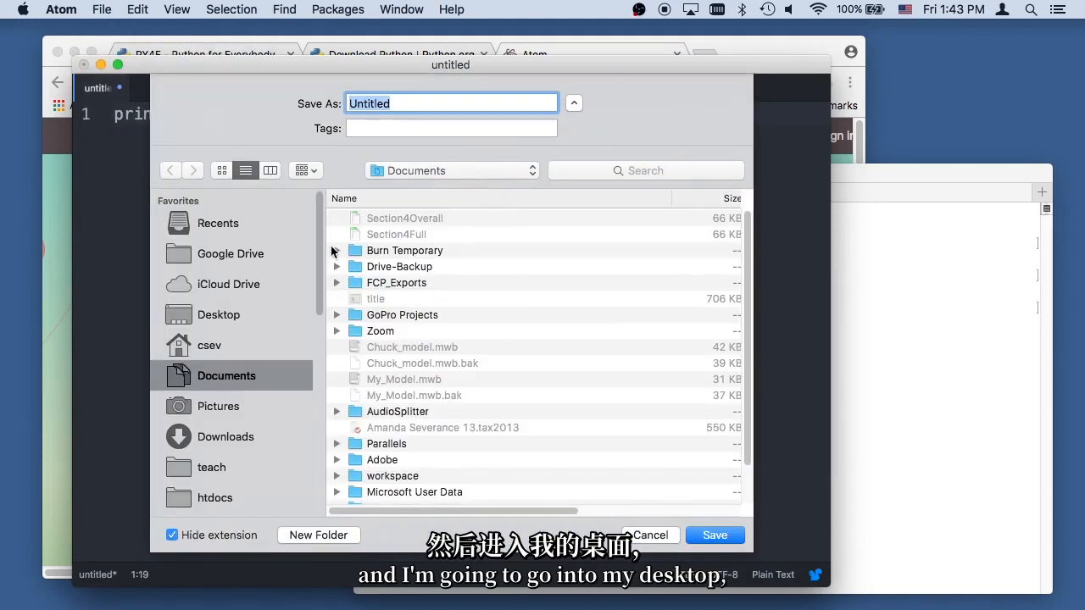
{"action": "left_click", "coordinate": [219, 314]}
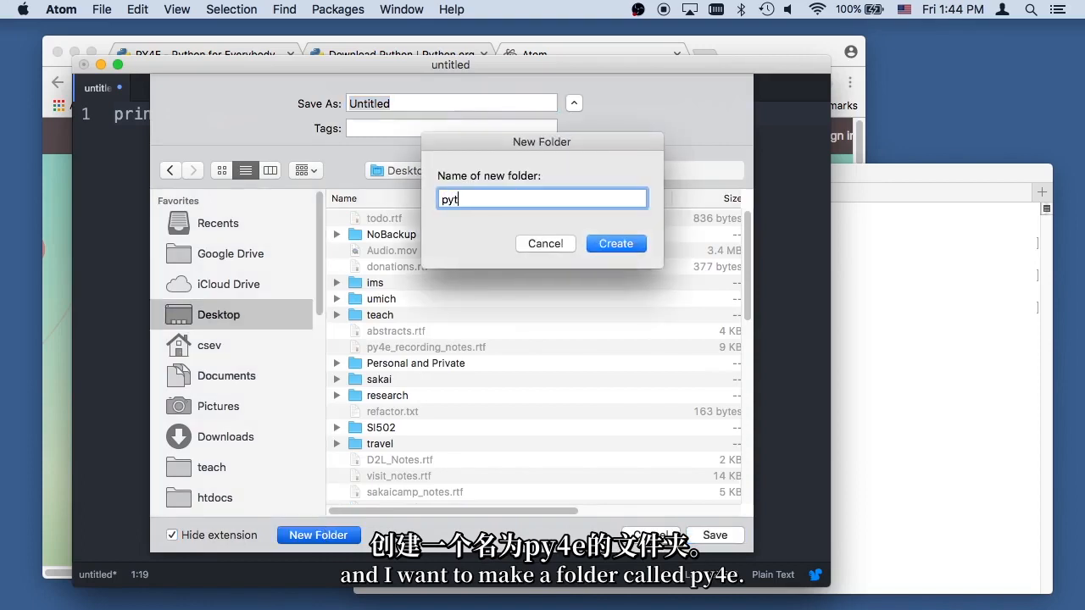
{"action": "type", "text": "e"}
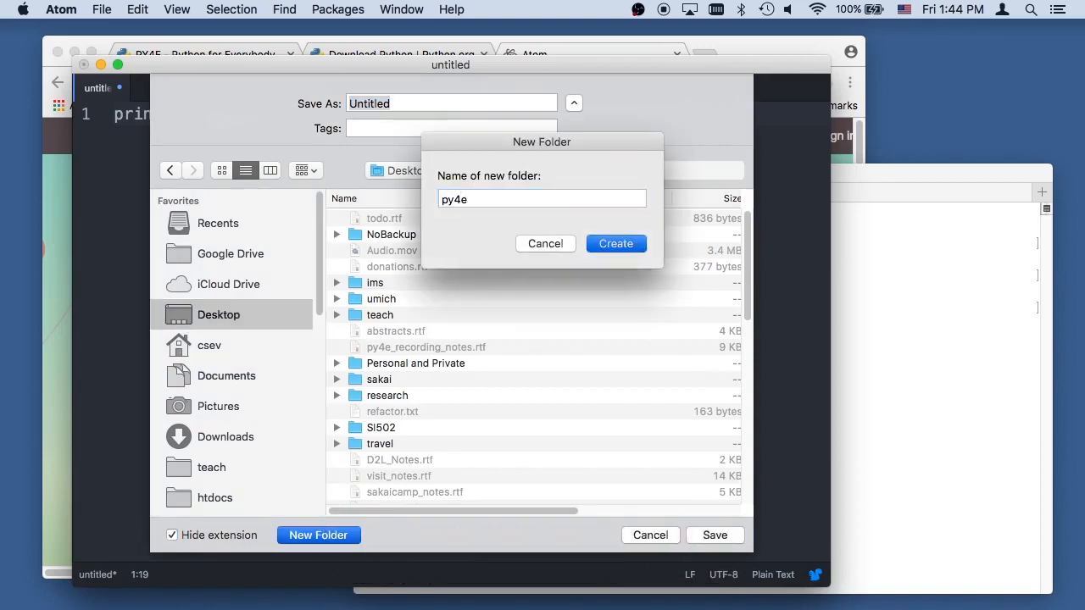
{"action": "left_click", "coordinate": [615, 244]}
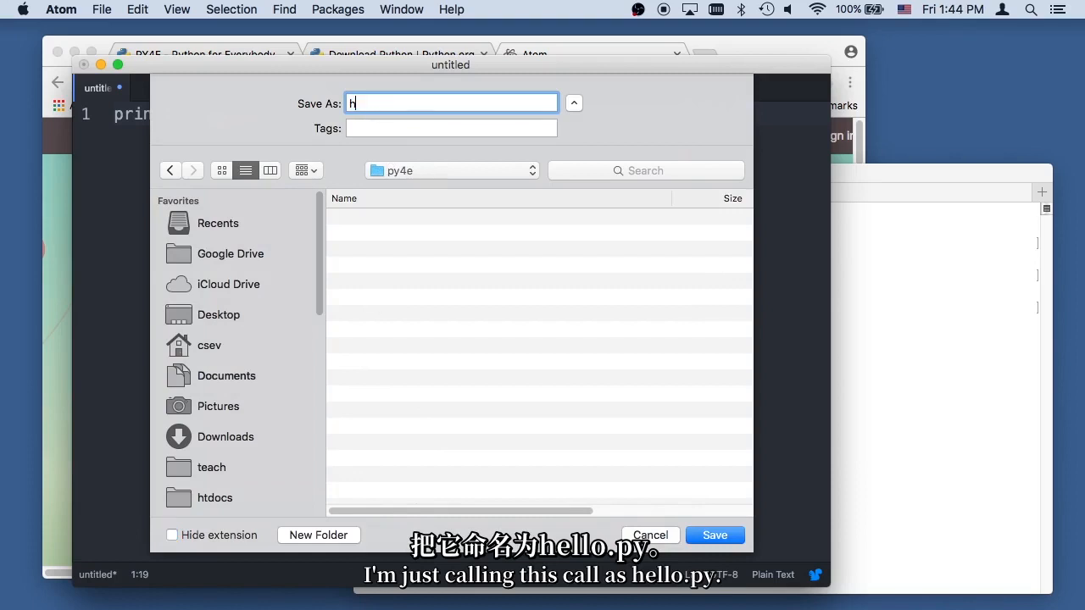
Save the script into the py4e folder under the mistyped name hello..py
{"action": "type", "text": "ello."}
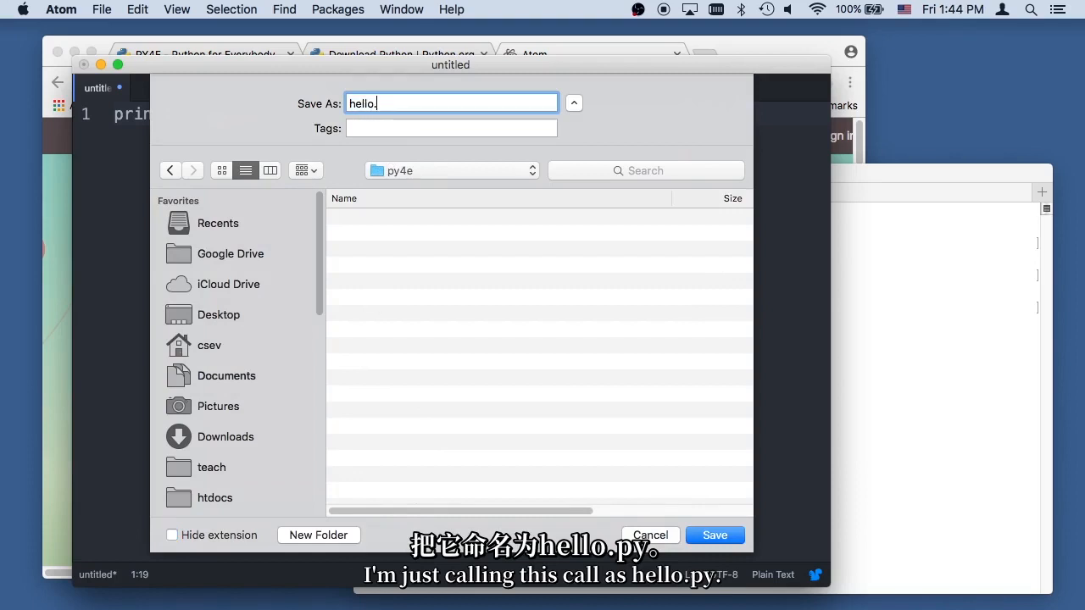
{"action": "left_click", "coordinate": [715, 536]}
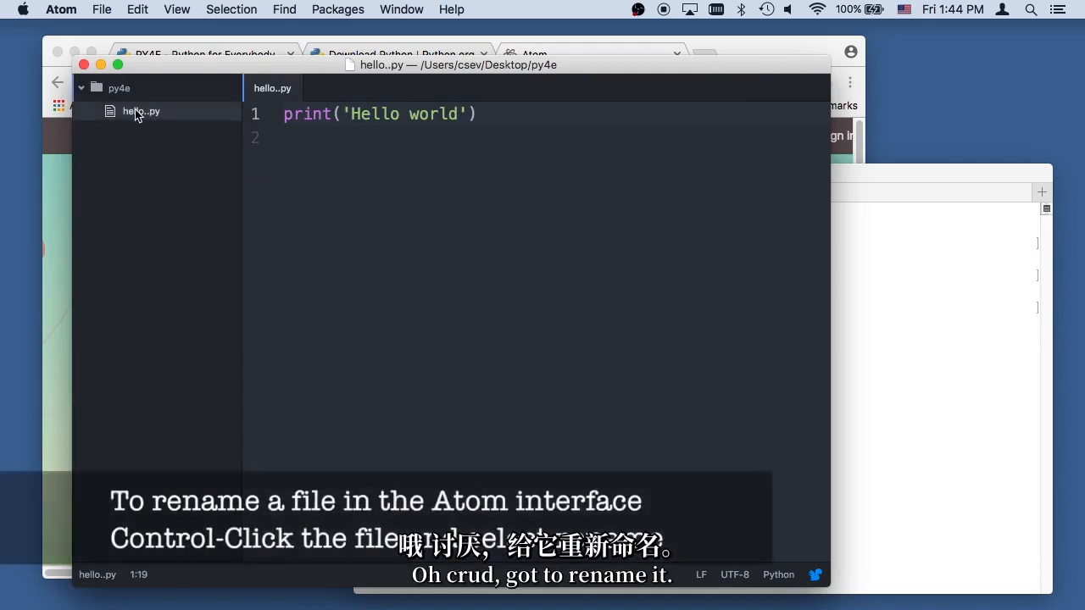
Rename hello..py to hello.py from the Atom tree view
{"action": "right_click", "coordinate": [141, 112]}
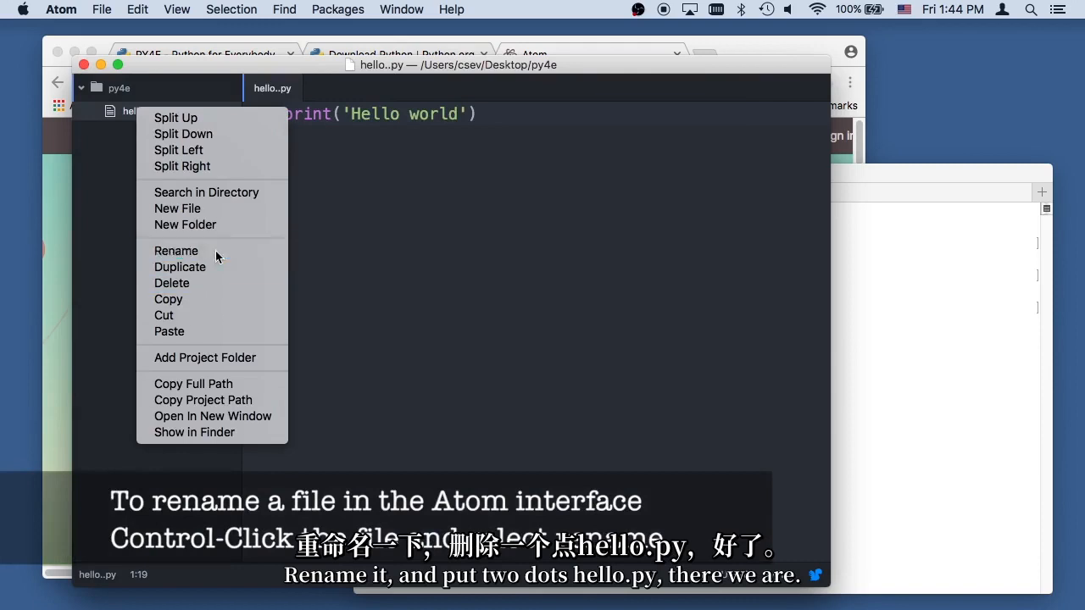
{"action": "left_click", "coordinate": [176, 250]}
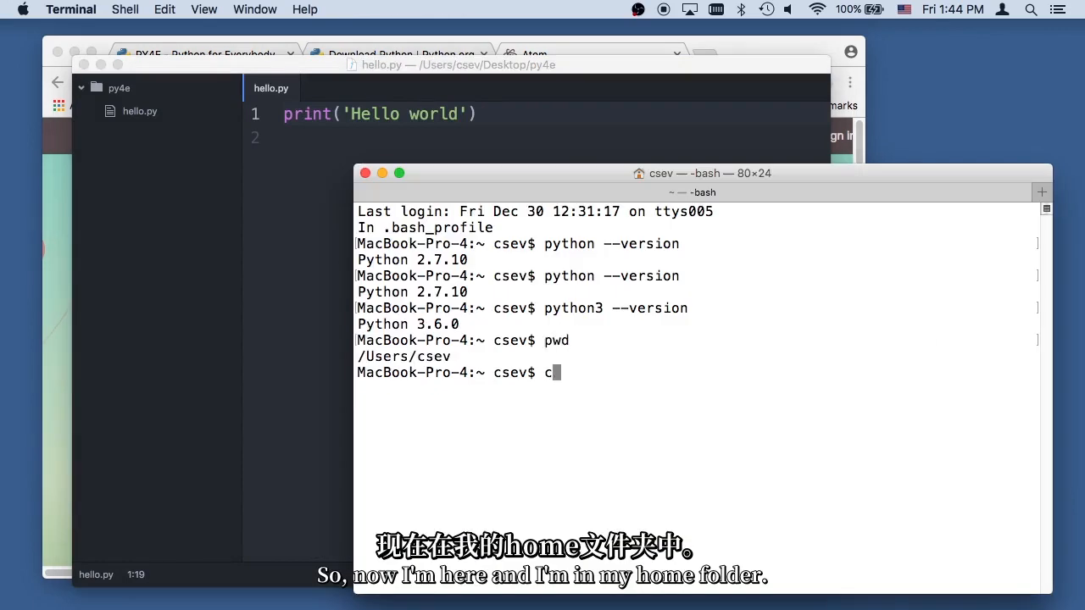
Change into Desktop/py4e, list hello.py with ls -l and confirm /Users/csev/Desktop/py4e with pwd
{"action": "type", "text": "cd Desktop/"}
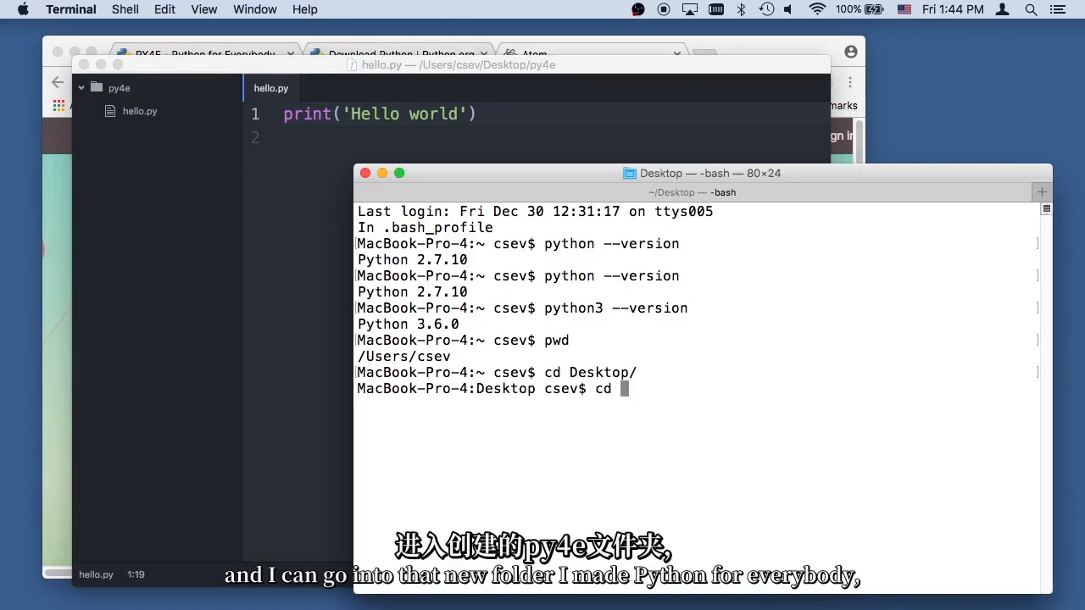
{"action": "type", "text": "py4e"}
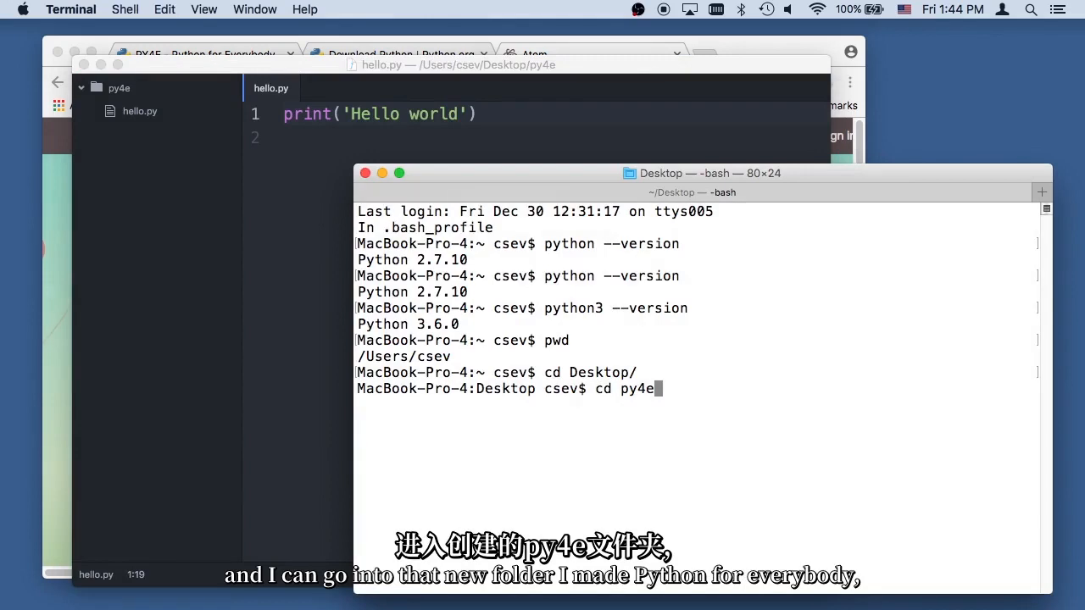
{"action": "type", "text": "ls -l"}
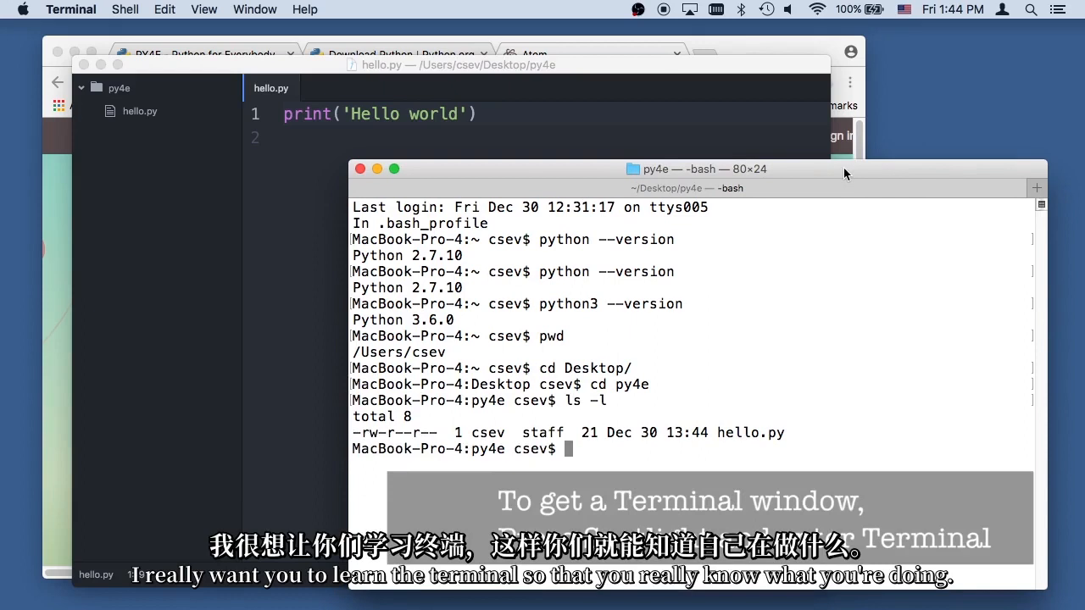
{"action": "type", "text": "pwd"}
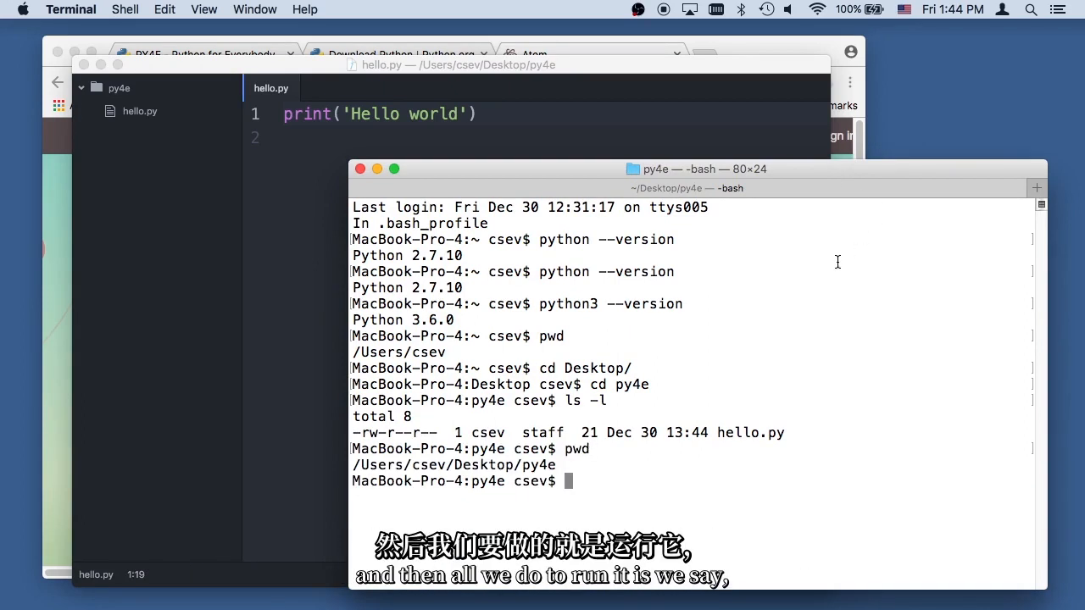
Run hello.py under python3 and python, each printing Hello world, then start python --version
{"action": "type", "text": "python3"}
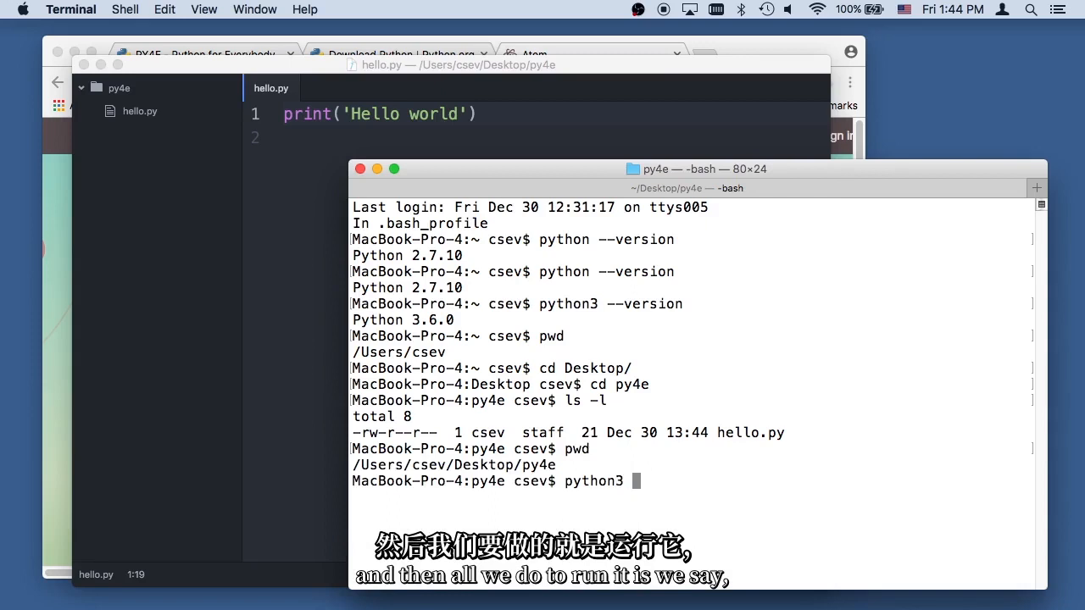
{"action": "type", "text": "hello.py"}
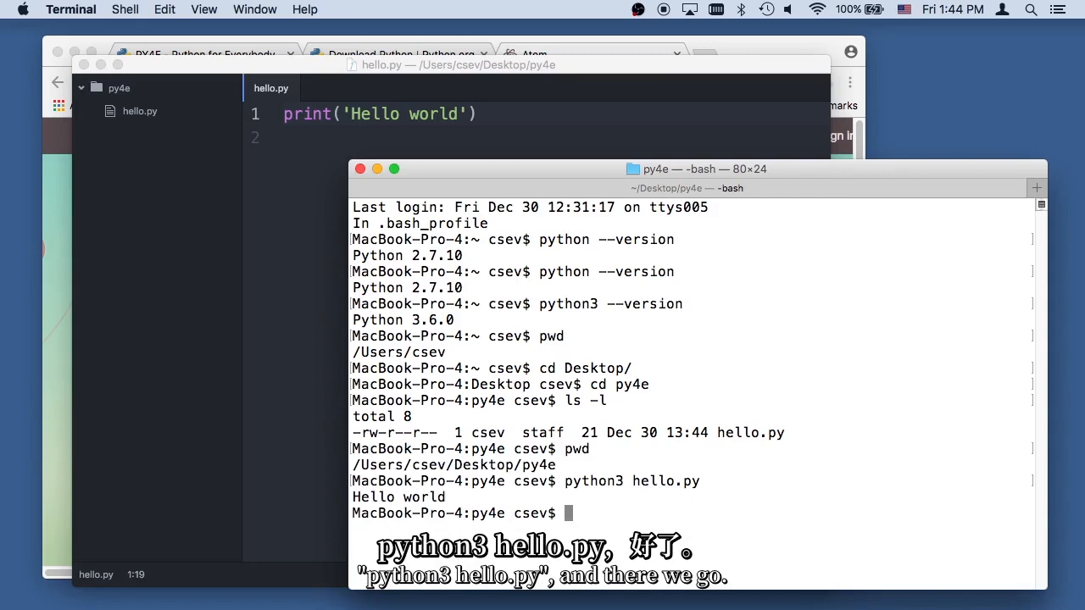
{"action": "mouse_move", "coordinate": [393, 149]}
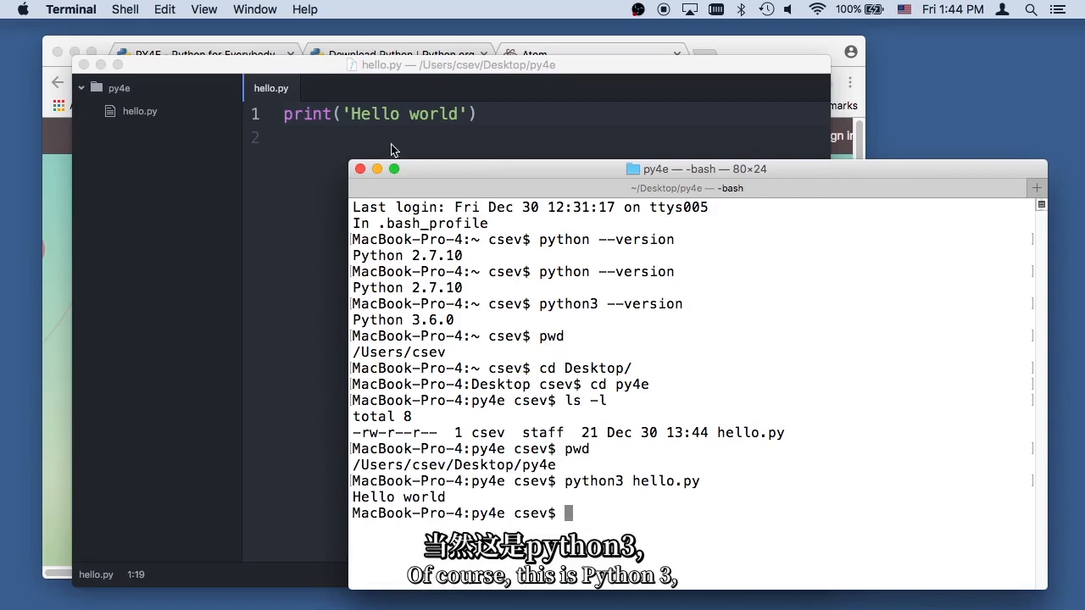
{"action": "mouse_move", "coordinate": [341, 127]}
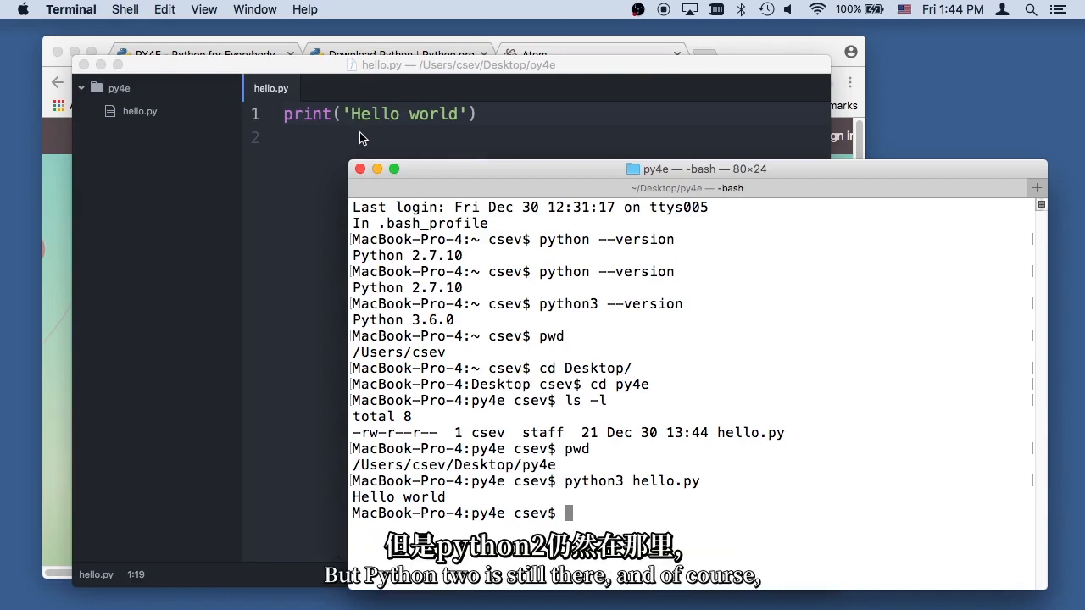
{"action": "type", "text": "python"}
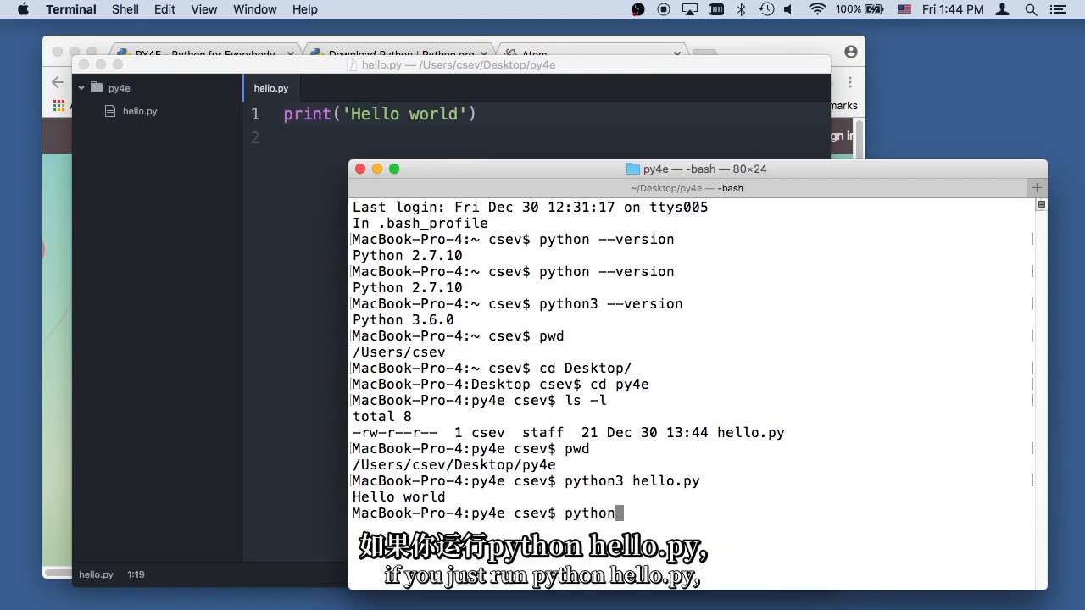
{"action": "type", "text": "hello.py"}
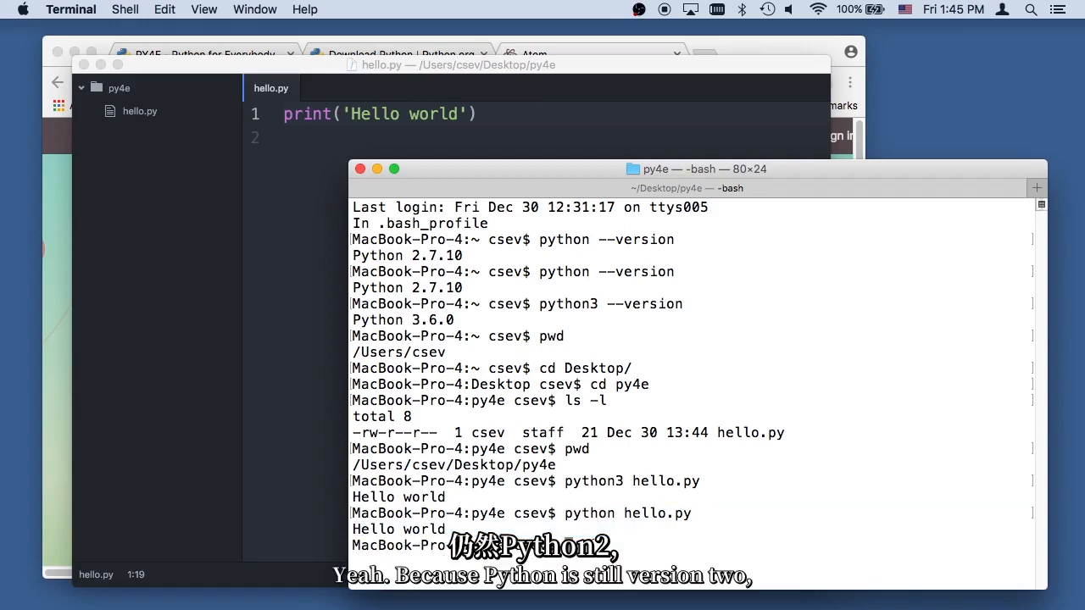
{"action": "type", "text": "--vers"}
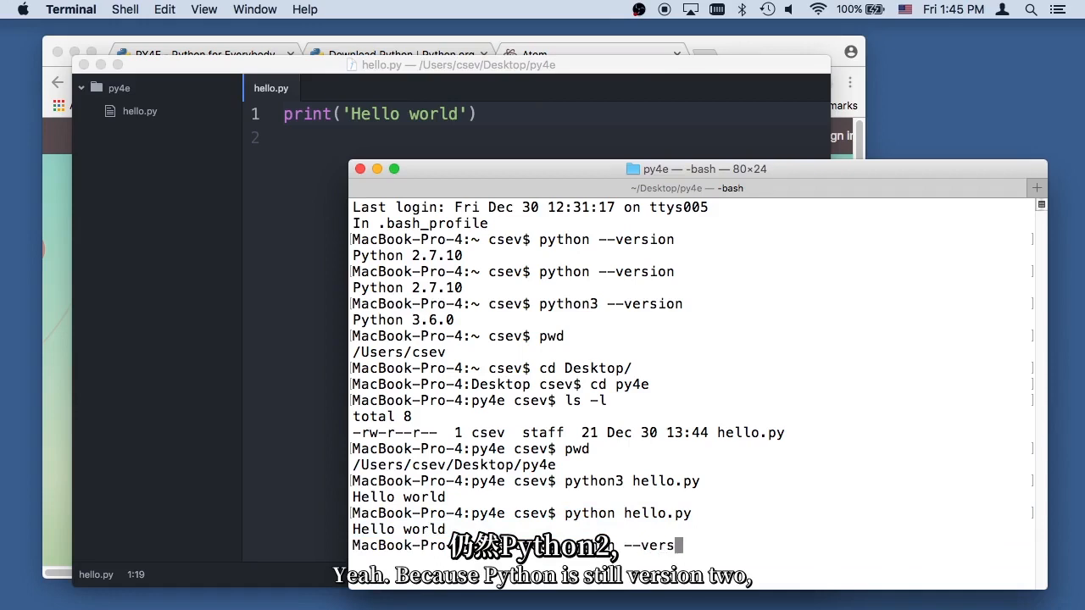